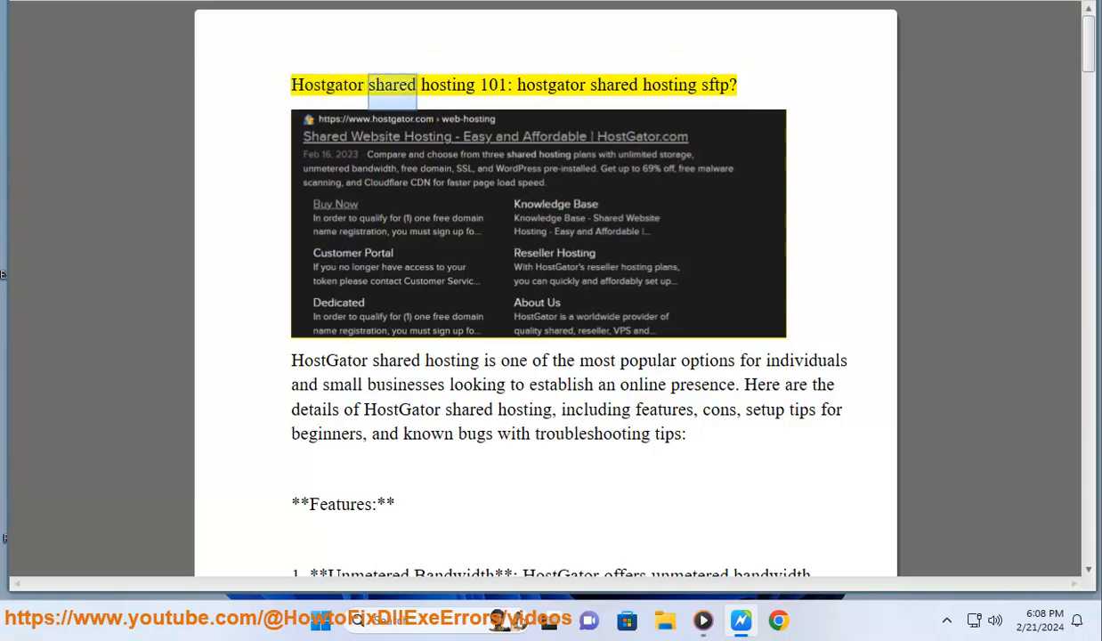
# Step: Have the reader voice the HostGator article title, then bring up DuckDuckGo's HostGator results
pyautogui.doubleClick(613, 85)
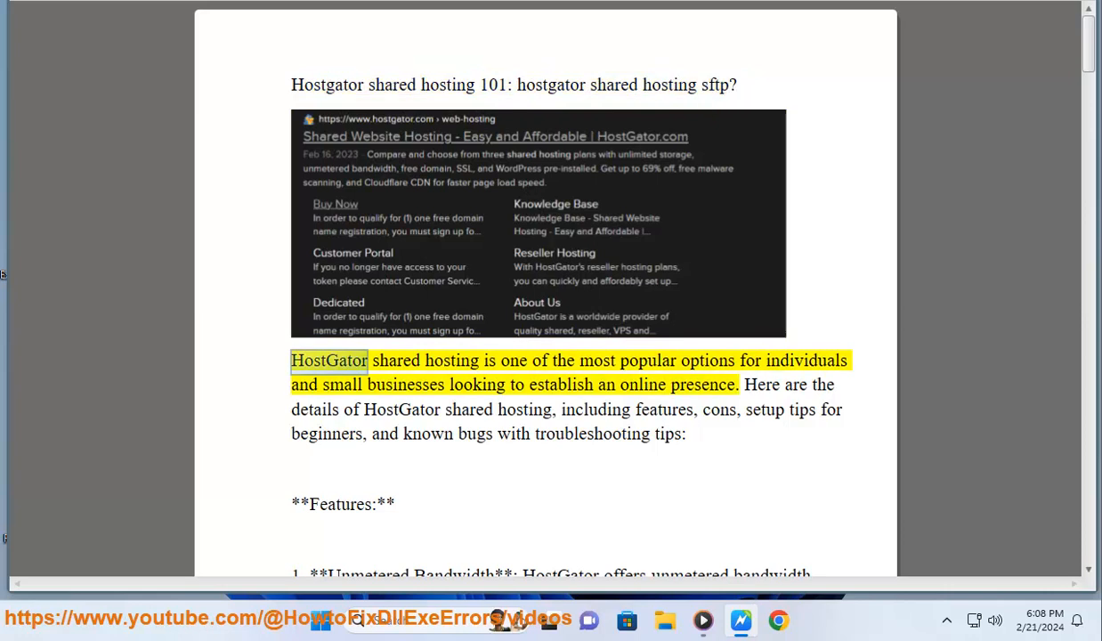
pyautogui.doubleClick(805, 360)
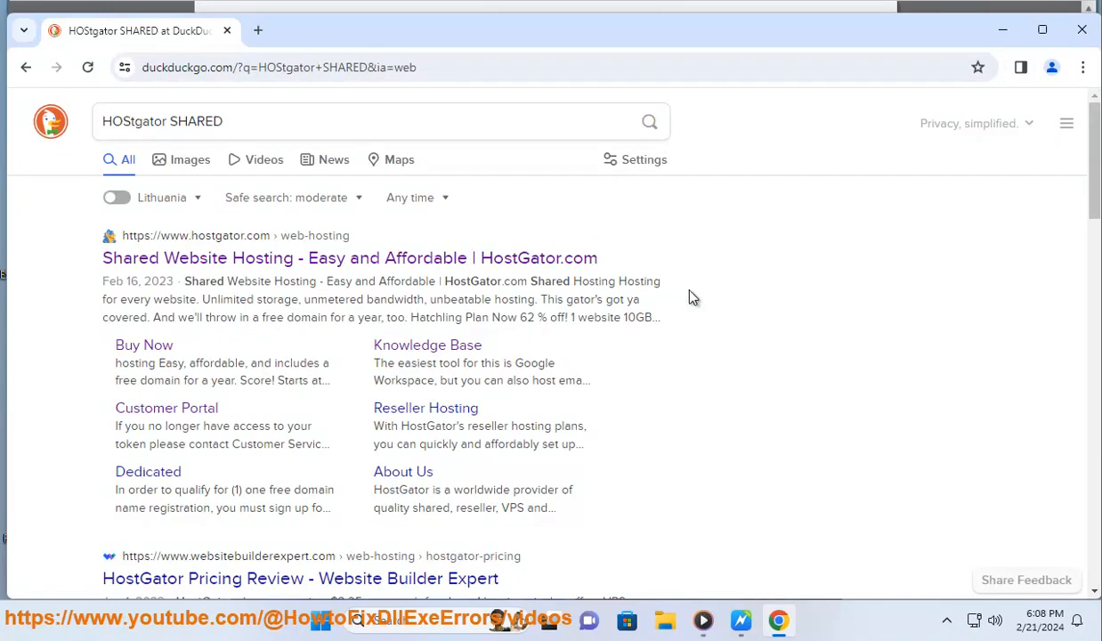
# Step: Open the HostGator shared hosting result in a new tab and show the Free Domain Registration terms
pyautogui.click(350, 257)
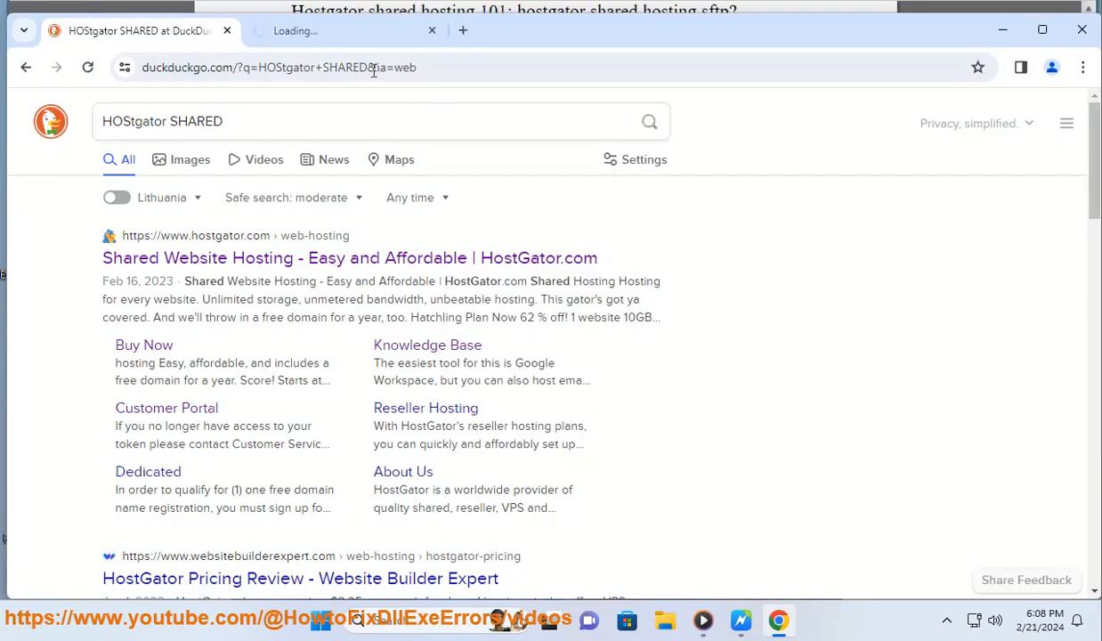
pyautogui.click(349, 257)
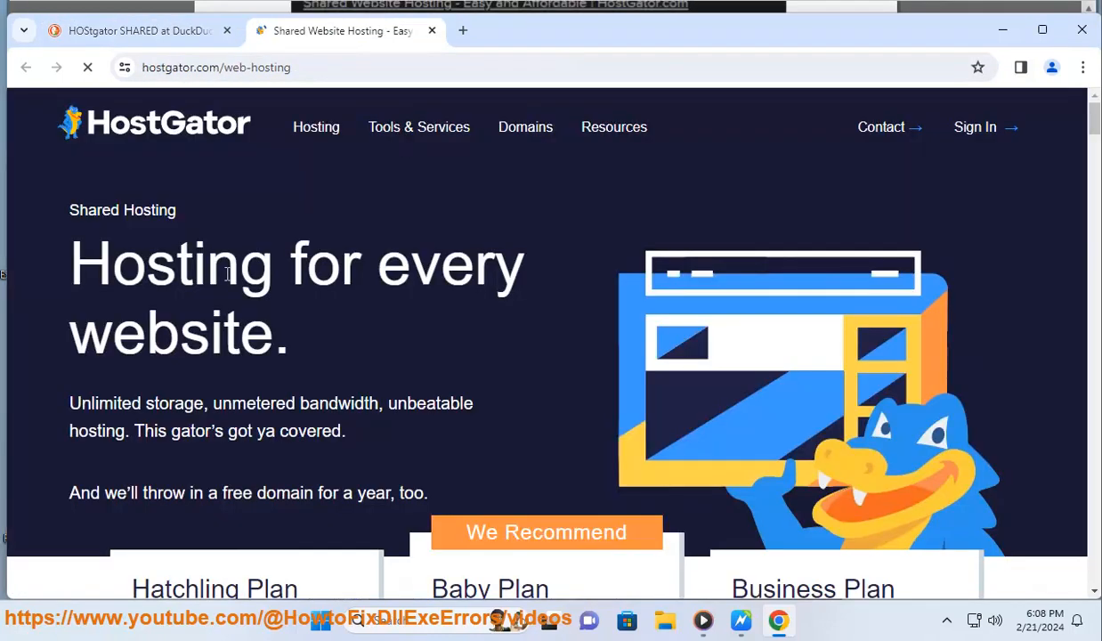
pyautogui.scroll(-3)
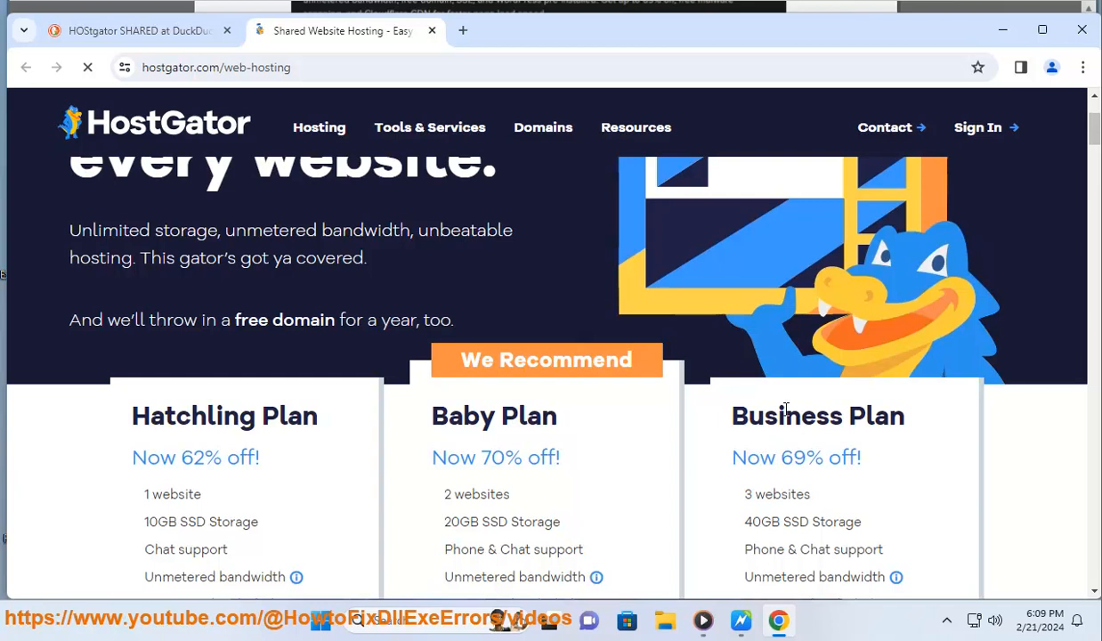
pyautogui.scroll(-3)
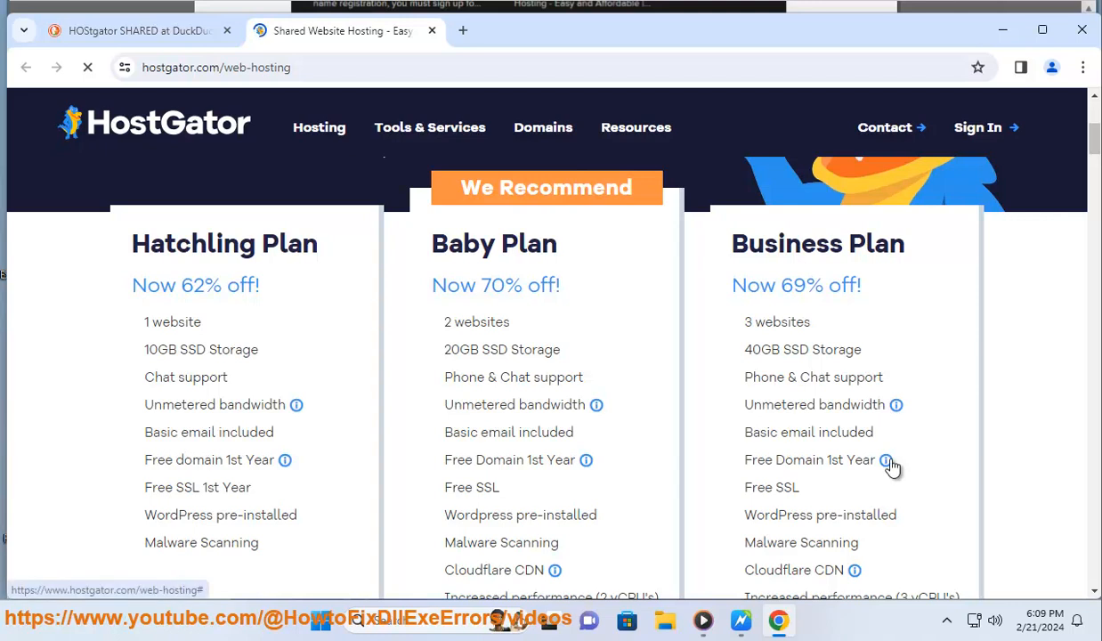
pyautogui.click(892, 460)
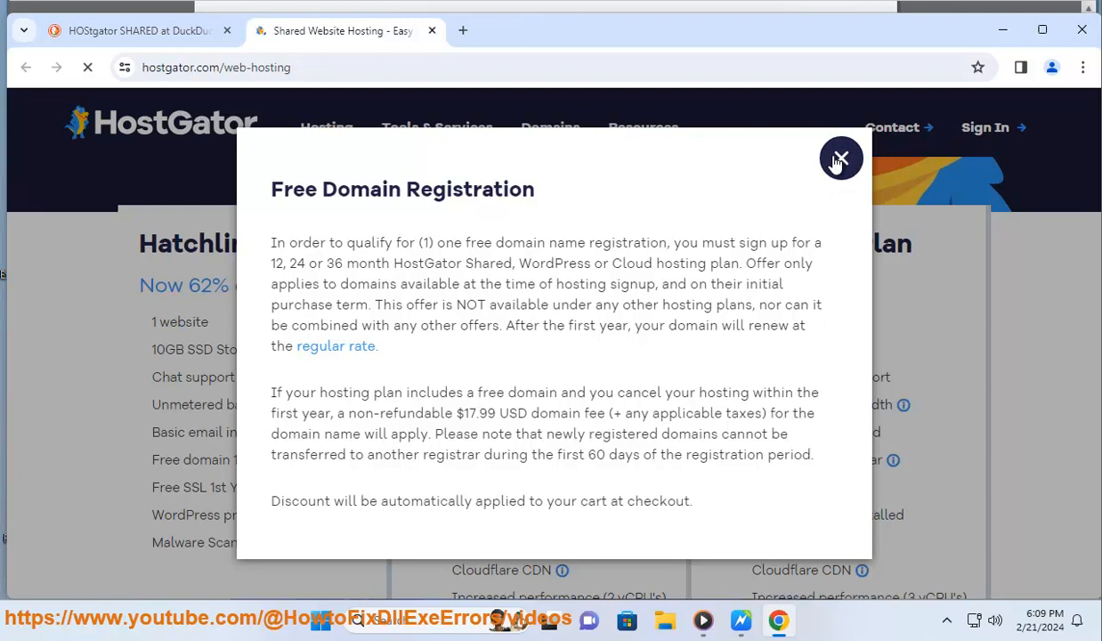
# Step: Close the Free Domain and Cloudflare CDN popups and look over the three plans' features
pyautogui.click(839, 159)
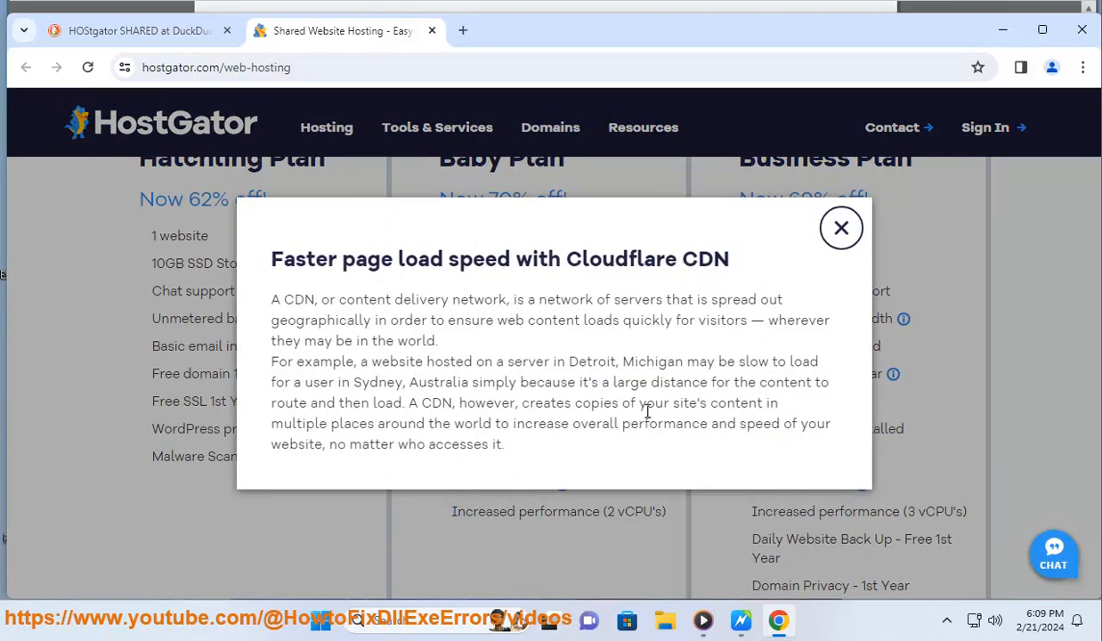
pyautogui.click(840, 228)
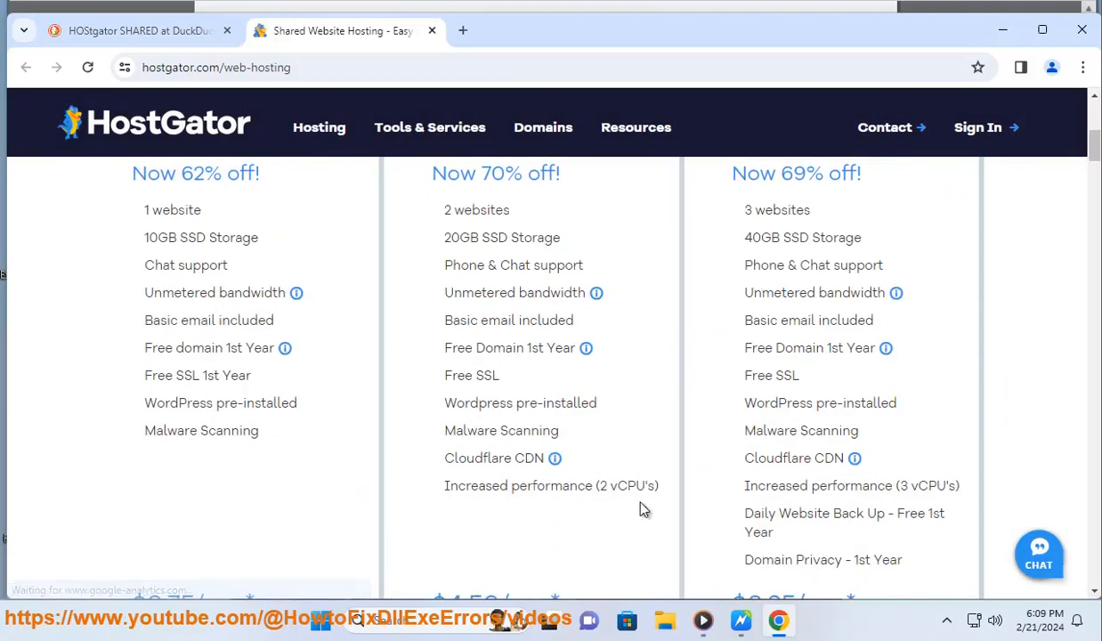
pyautogui.scroll(-3)
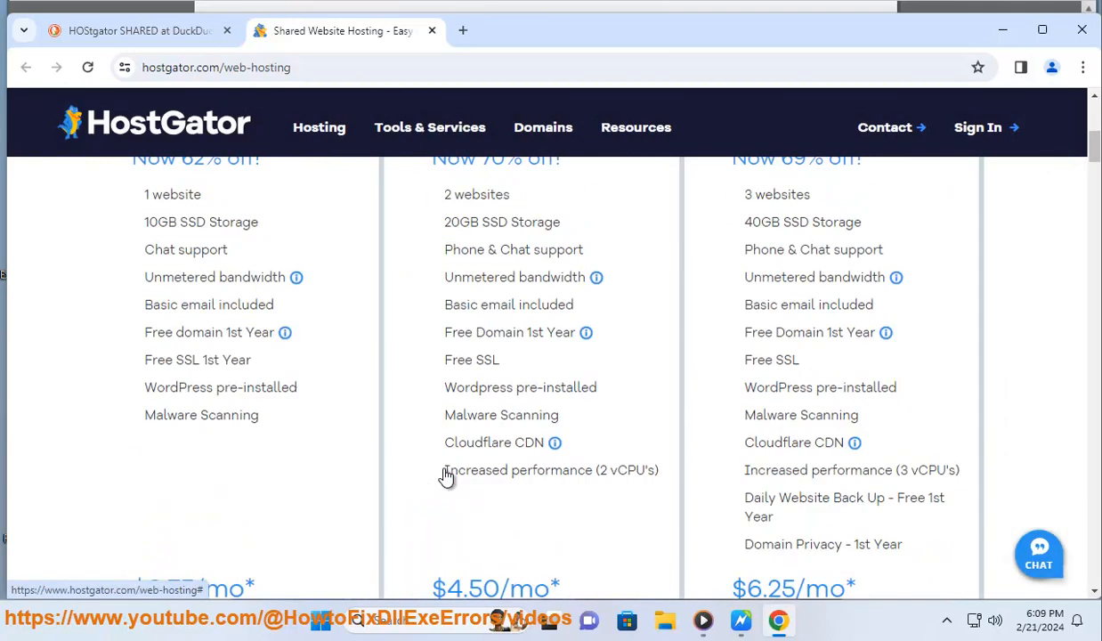
pyautogui.scroll(3)
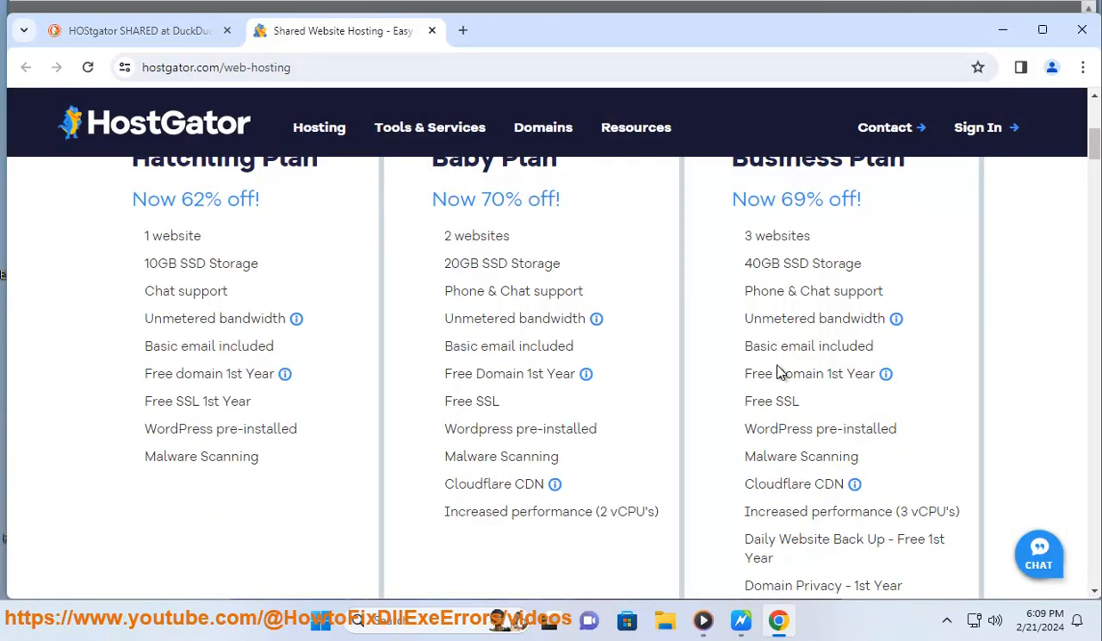
pyautogui.moveTo(163, 340)
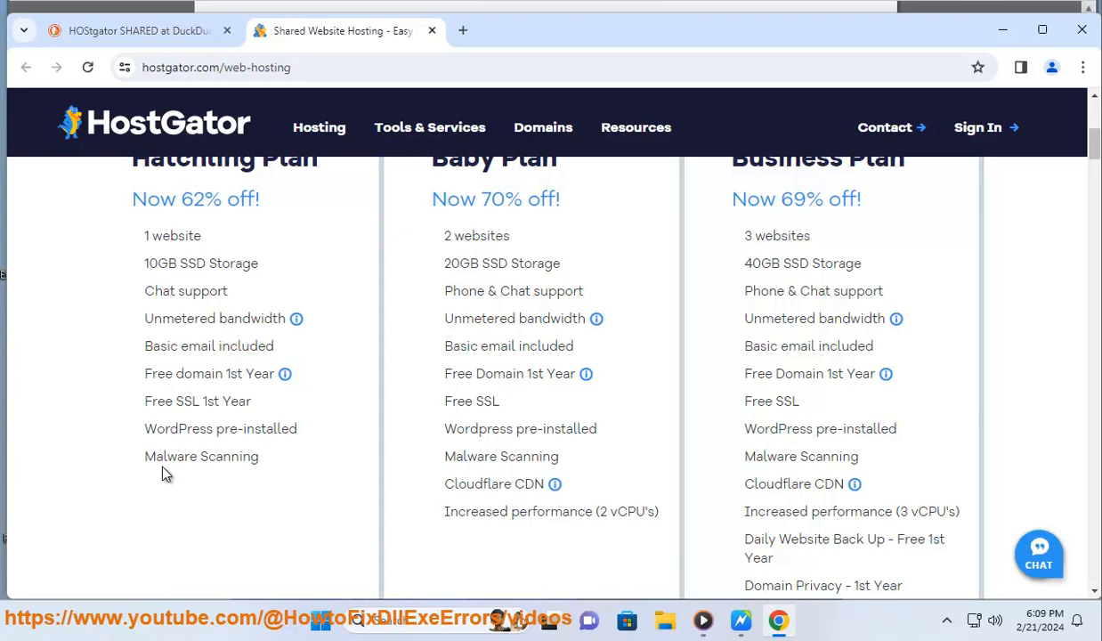
# Step: Scroll past the free features, scalability, guarantee, support and cPanel sections, then return to the reader
pyautogui.scroll(-3)
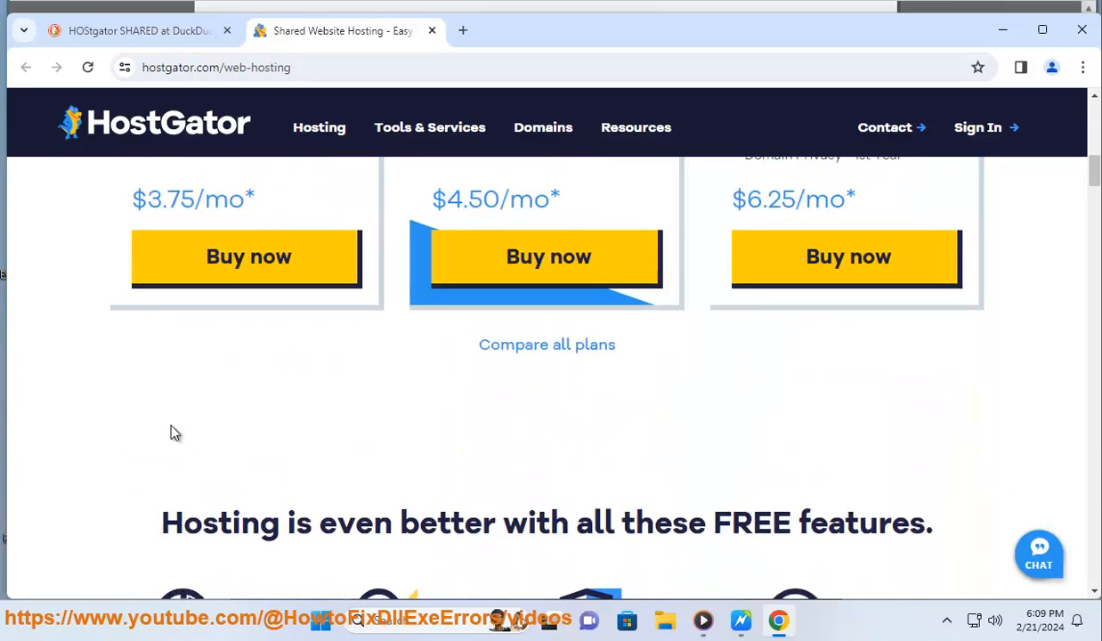
pyautogui.scroll(-3)
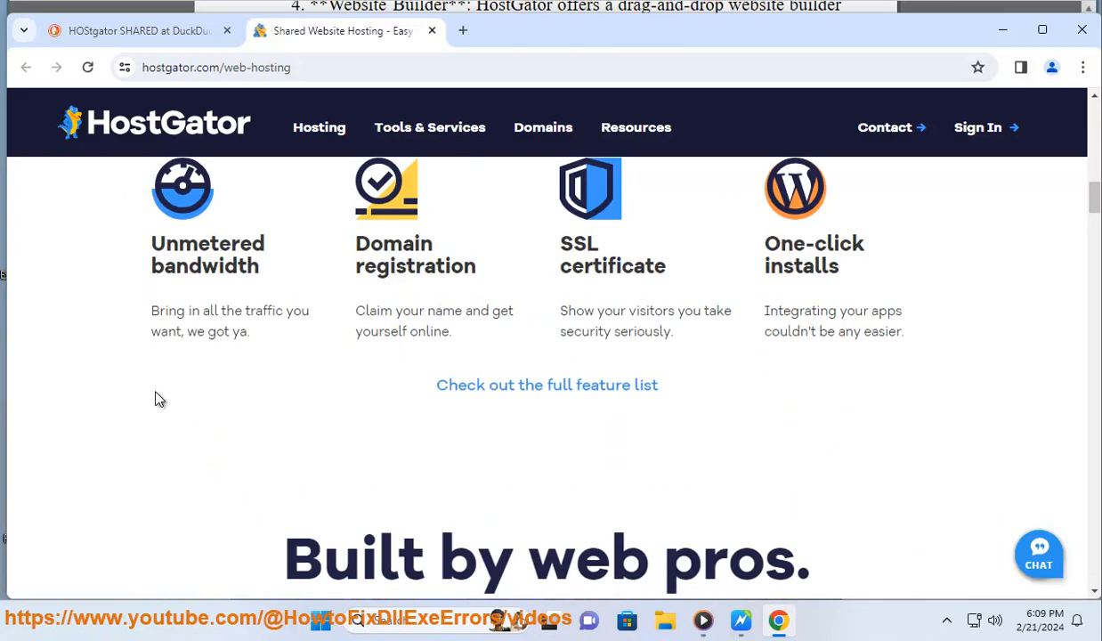
pyautogui.scroll(-3)
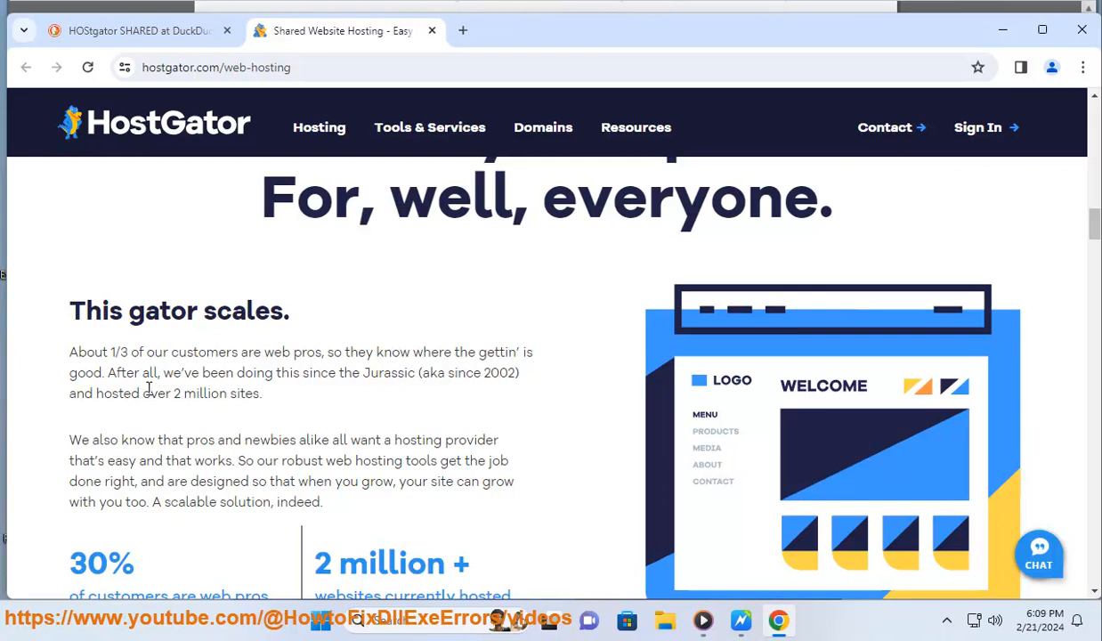
pyautogui.moveTo(150, 390)
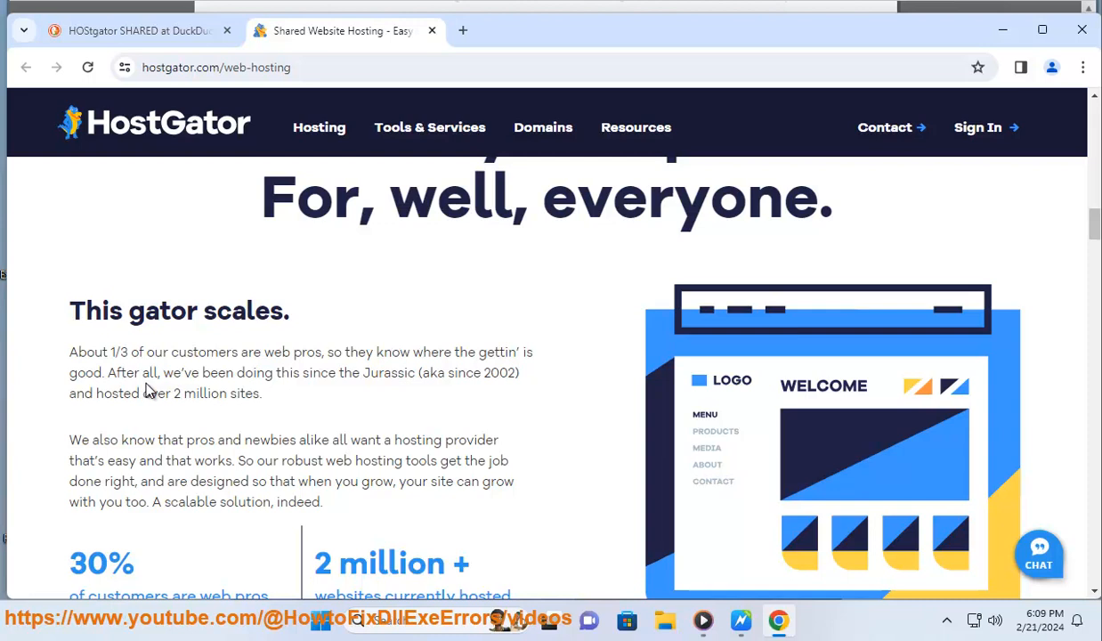
pyautogui.scroll(-3)
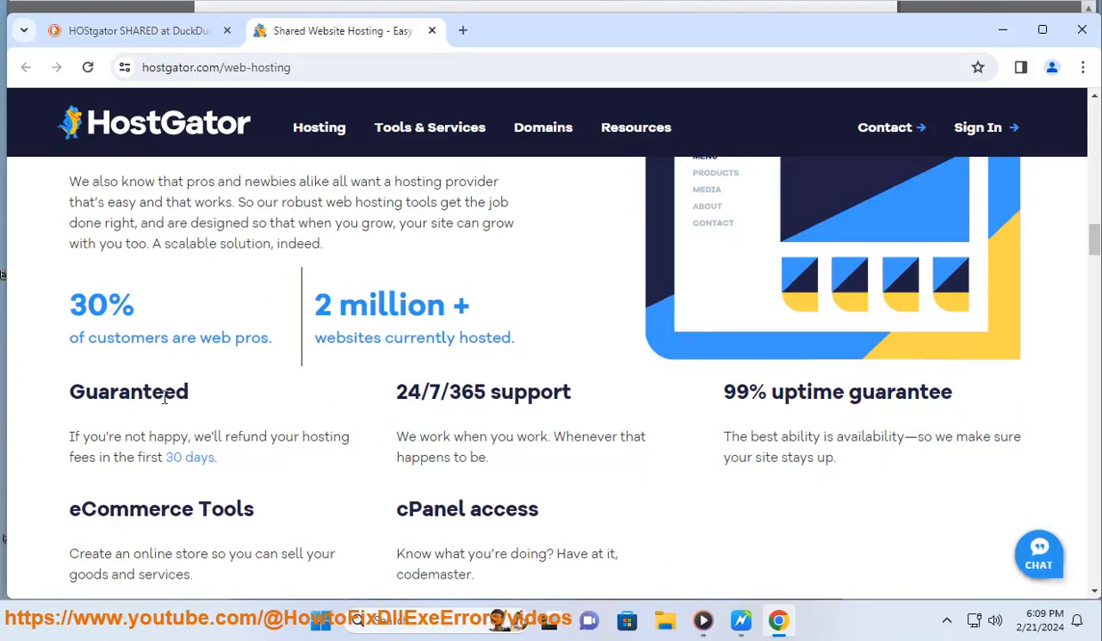
pyautogui.click(885, 127)
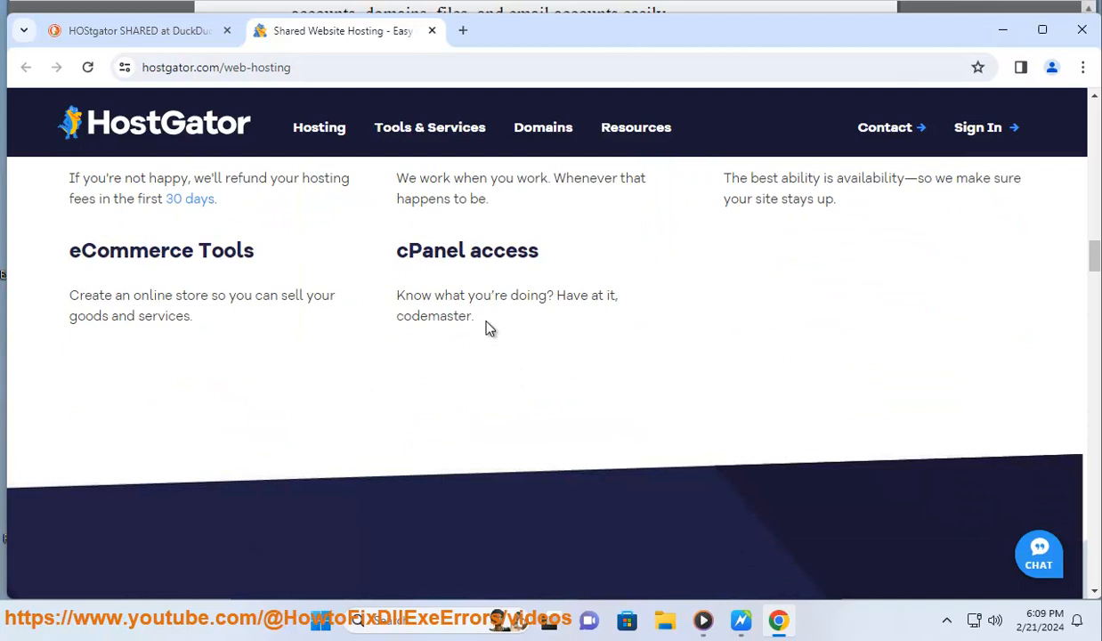
pyautogui.moveTo(847, 117)
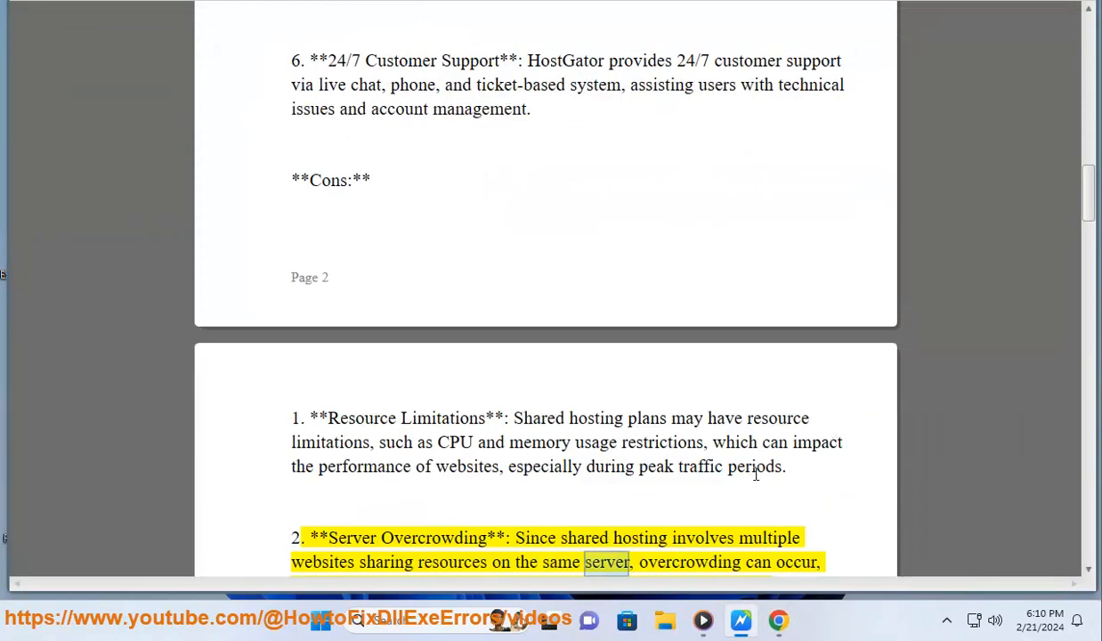
# Step: Follow the reader through the Server Overcrowding and Limited Customization cons
pyautogui.scroll(-3)
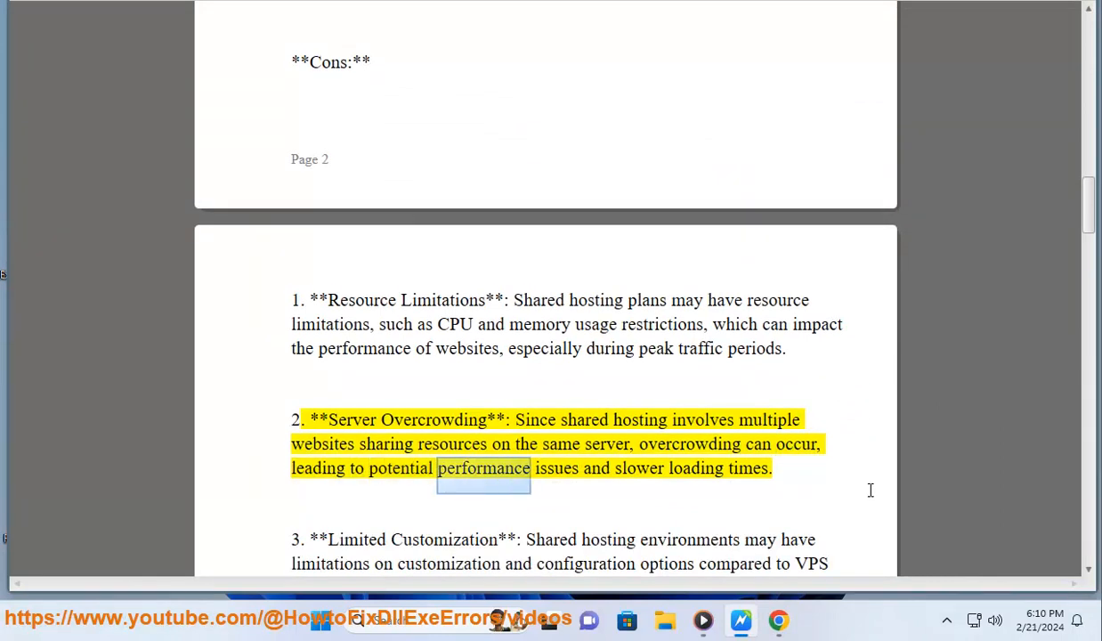
pyautogui.scroll(-3)
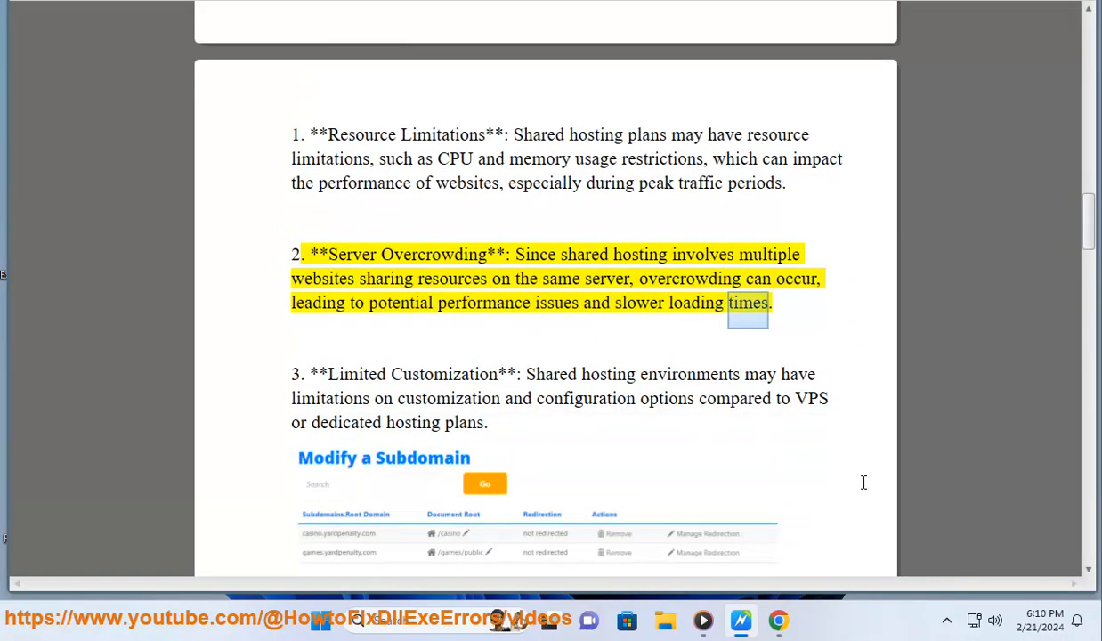
pyautogui.scroll(-3)
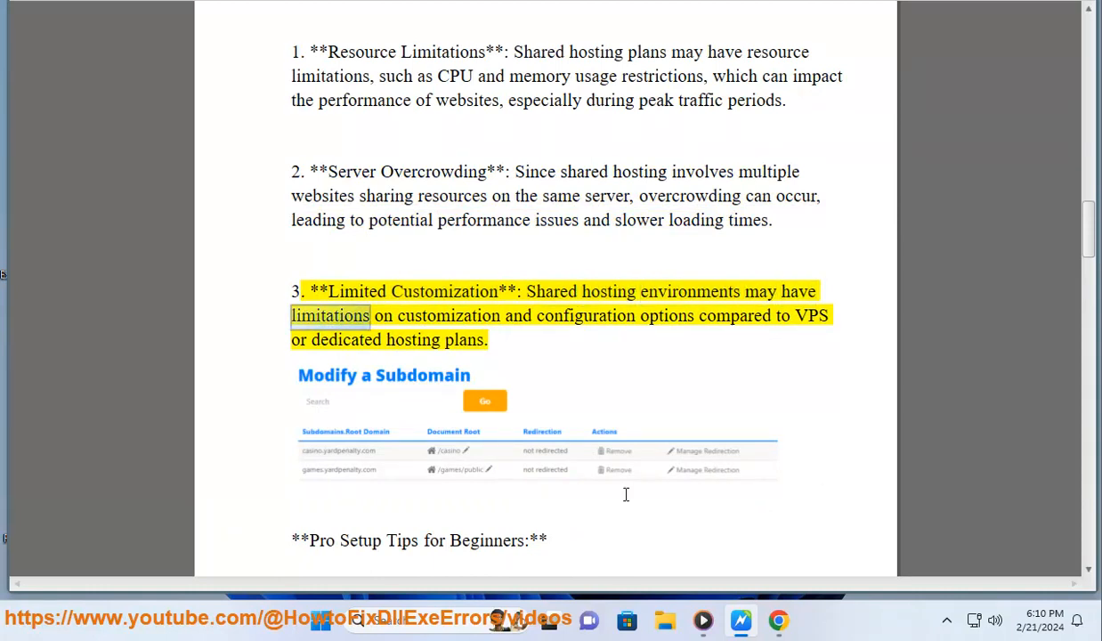
pyautogui.doubleClick(666, 314)
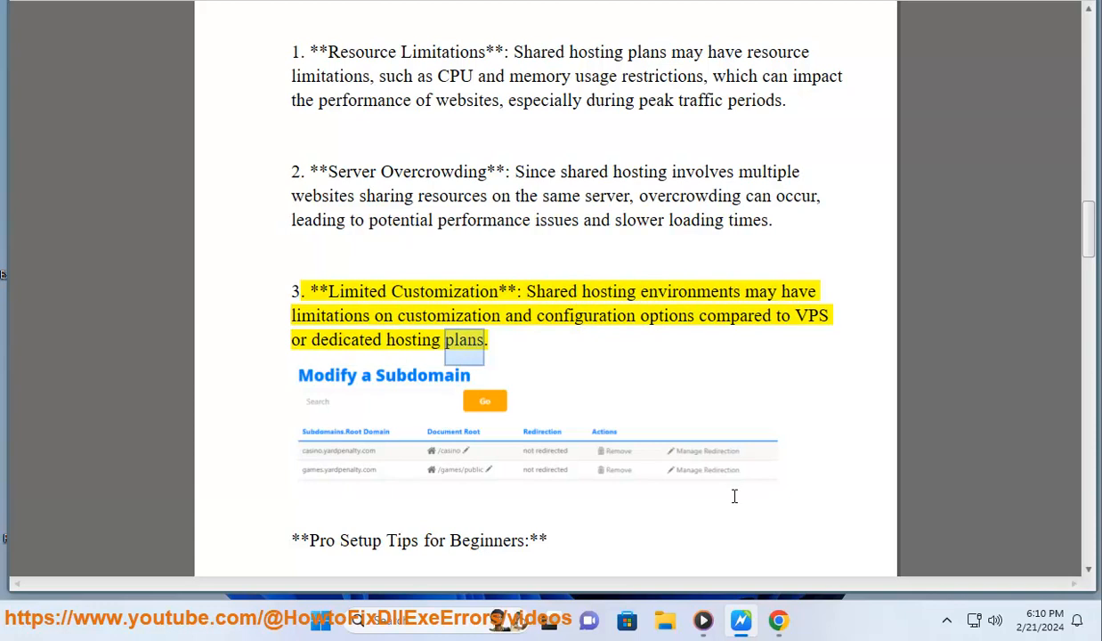
pyautogui.scroll(-3)
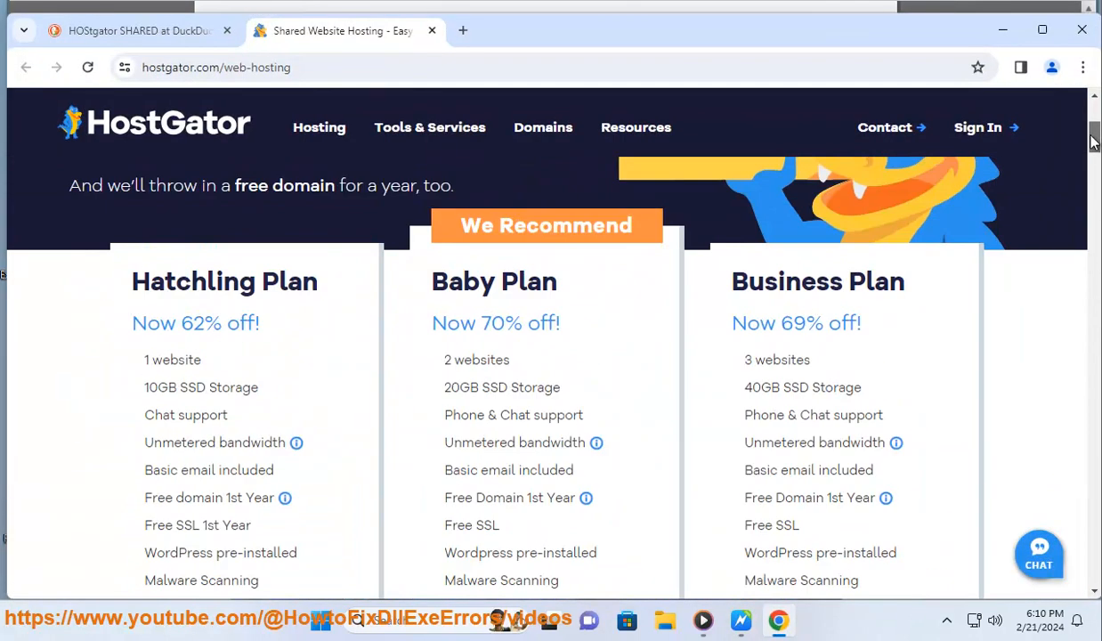
# Step: Open HostGator's footer Register domains link in a new tab
pyautogui.scroll(-3)
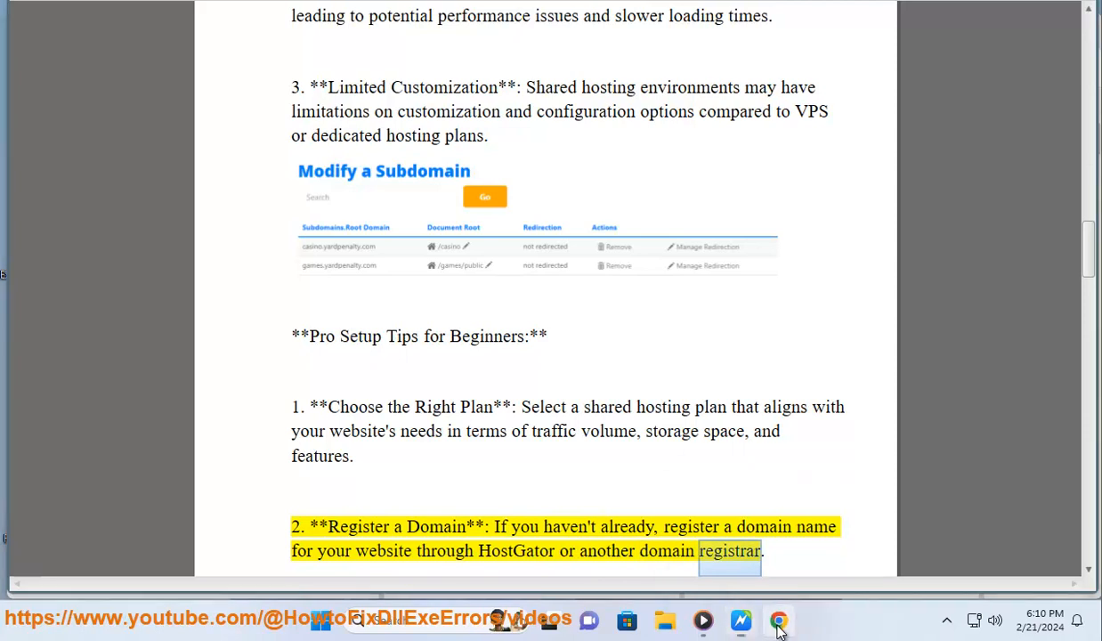
pyautogui.click(778, 620)
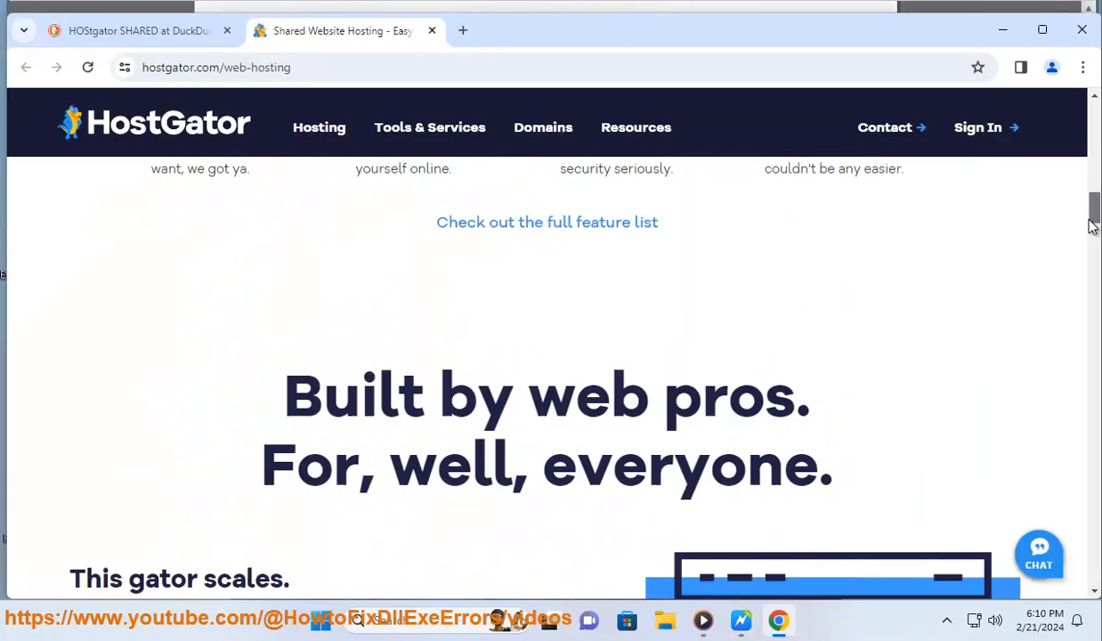
pyautogui.scroll(-3)
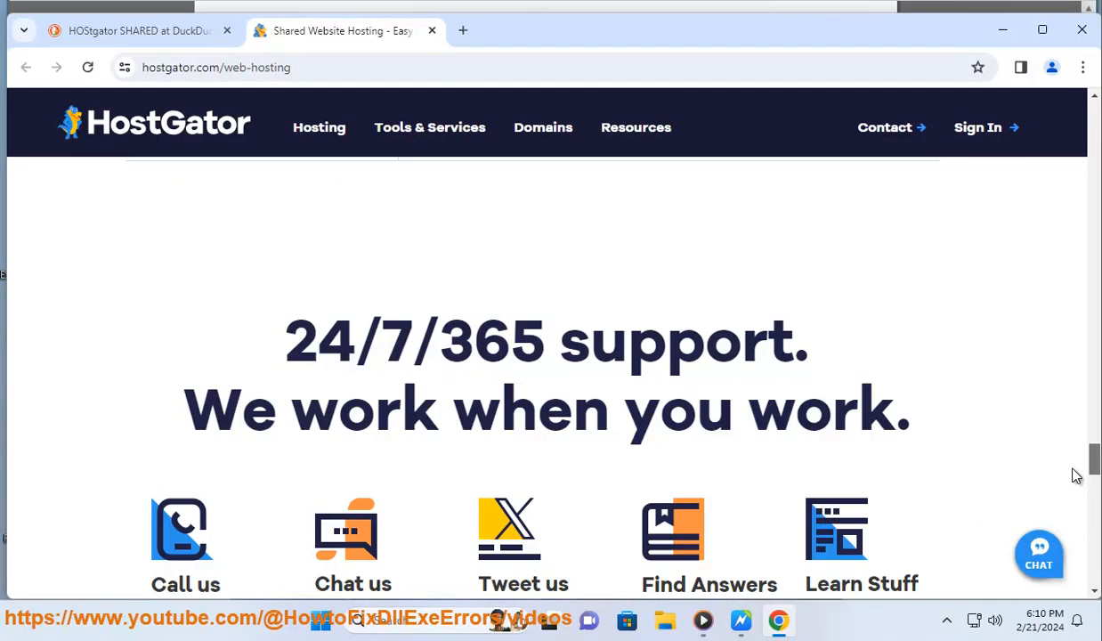
pyautogui.scroll(-3)
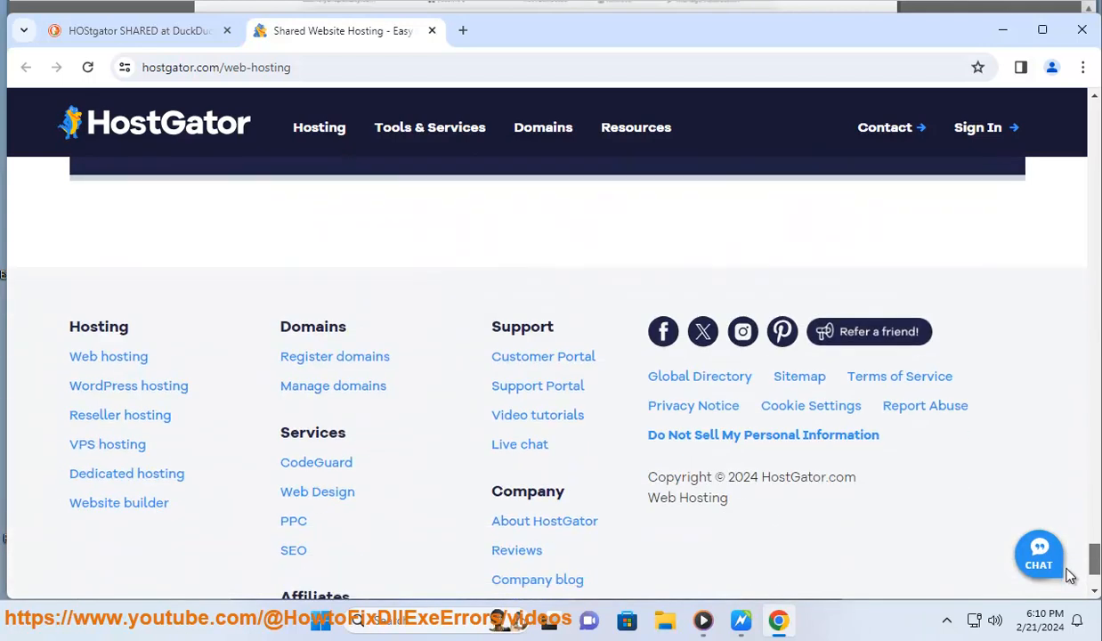
pyautogui.rightClick(334, 356)
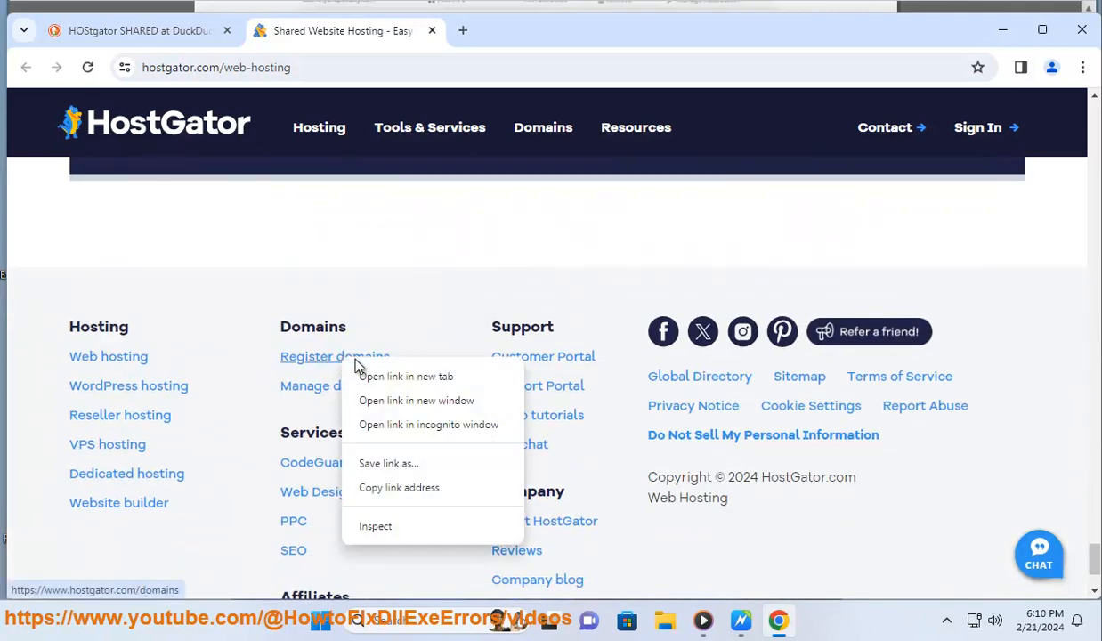
pyautogui.click(405, 376)
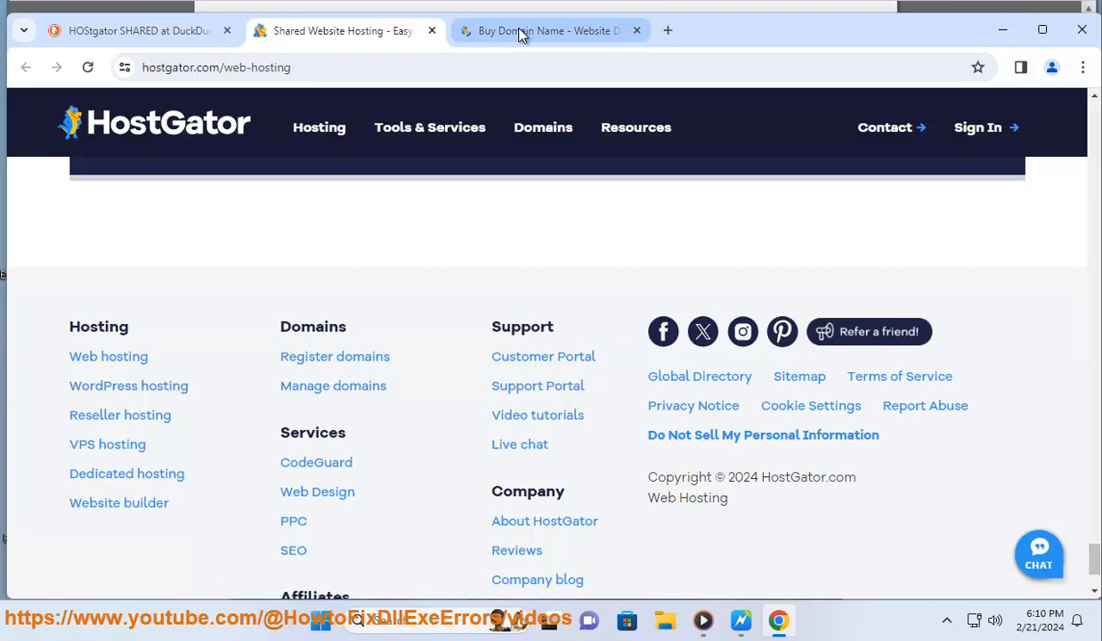
# Step: Follow the reader through the Install a CMS and Design Your Website tips
pyautogui.click(342, 30)
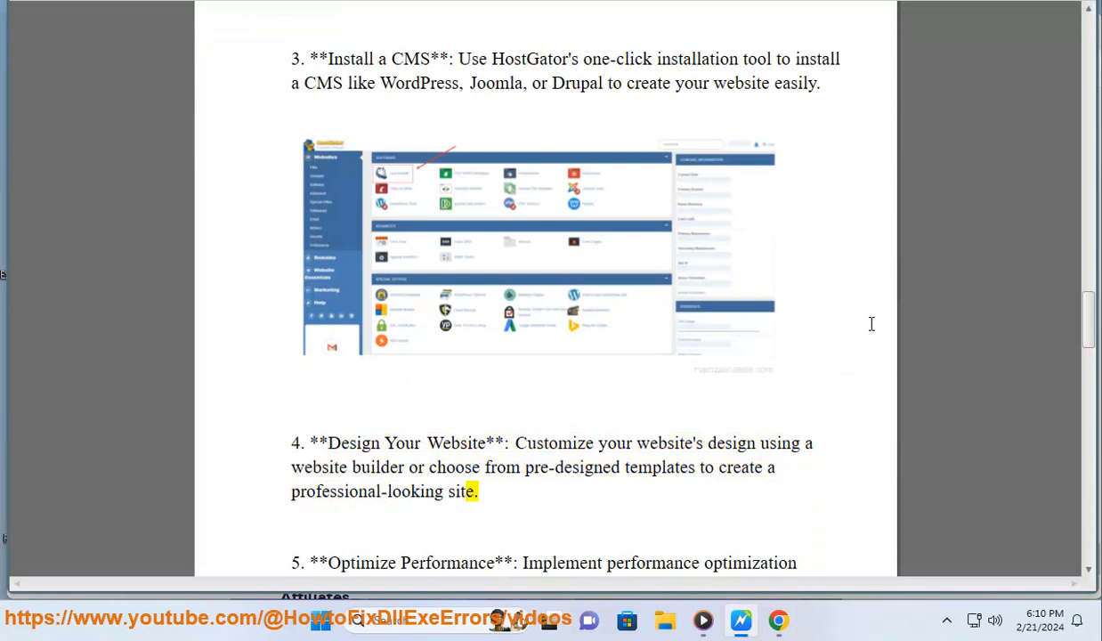
pyautogui.doubleClick(446, 563)
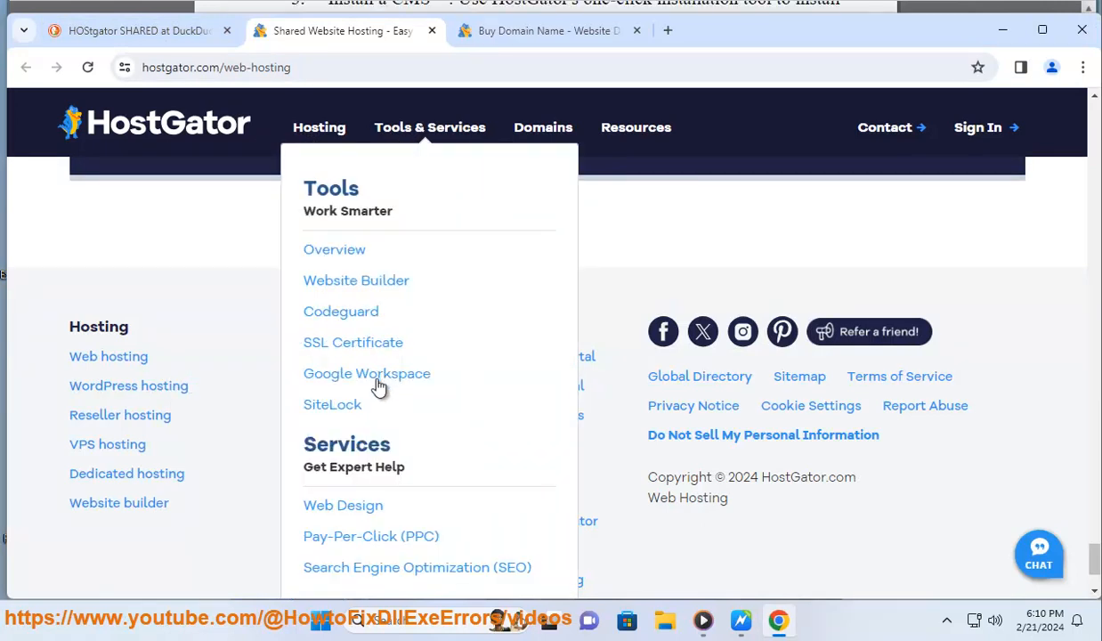
pyautogui.moveTo(354, 530)
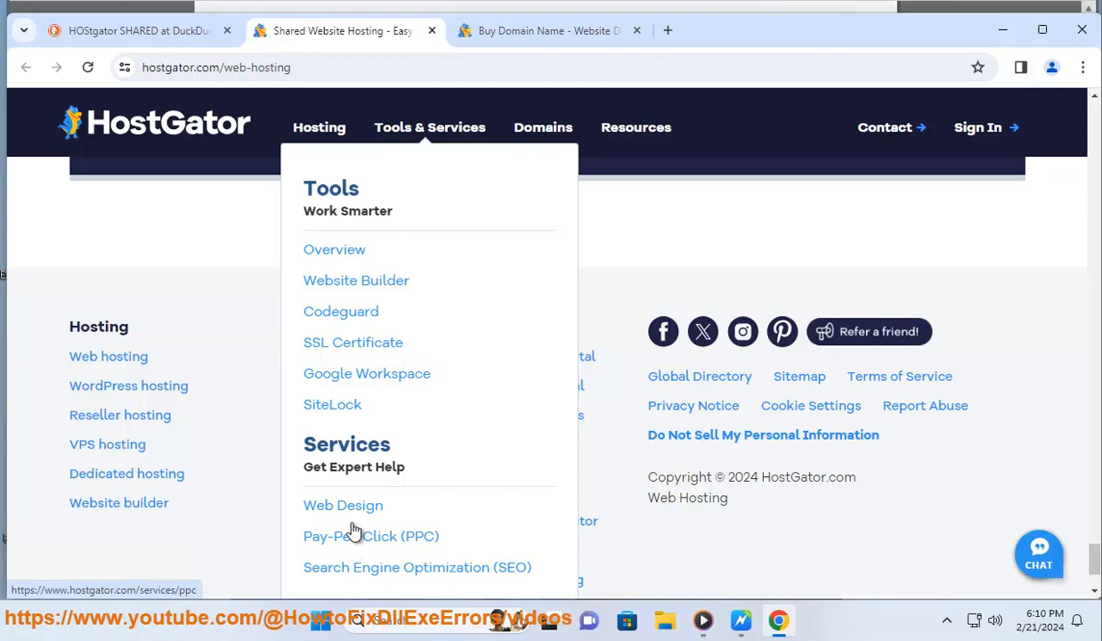
pyautogui.moveTo(341, 321)
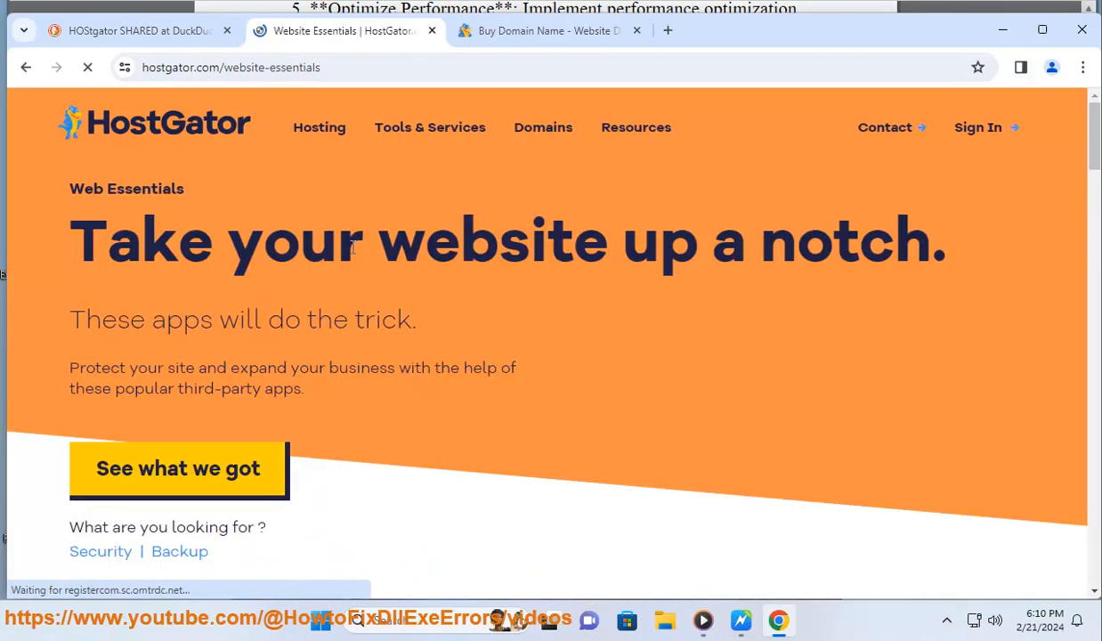
# Step: Browse Website Essentials through SSL, SiteLock, CodeGuard and support contacts, then return to shared hosting
pyautogui.scroll(-3)
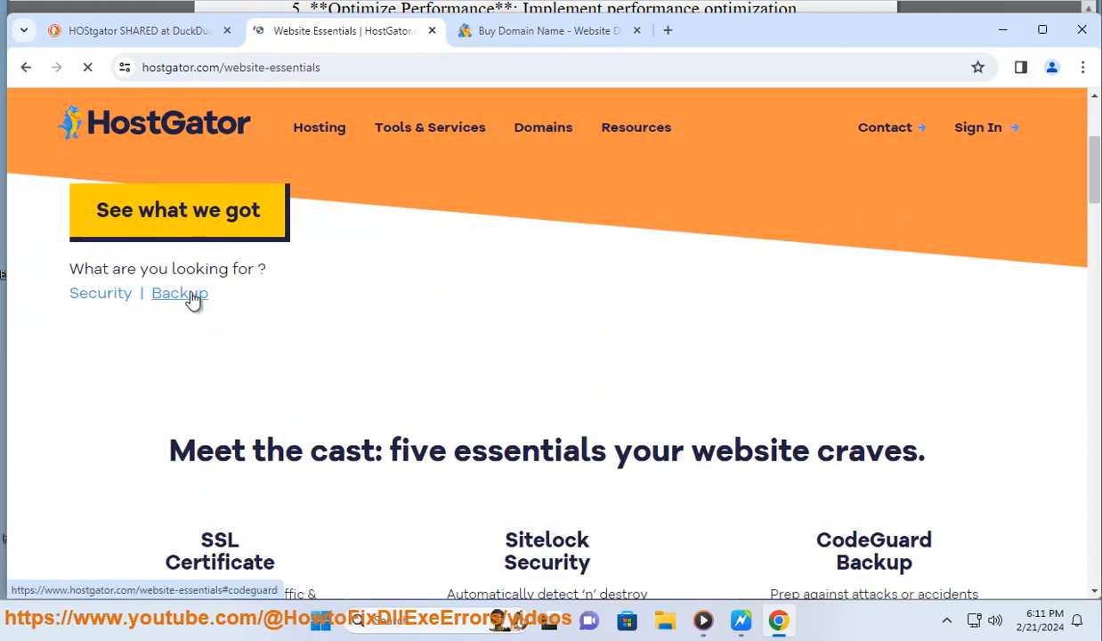
pyautogui.scroll(-3)
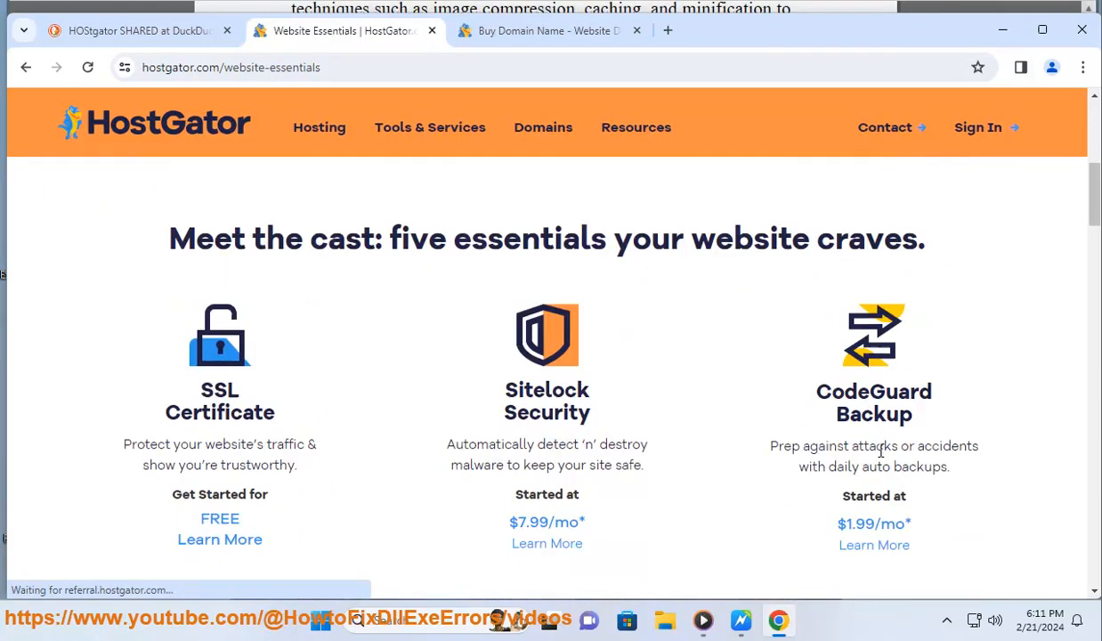
pyautogui.scroll(-3)
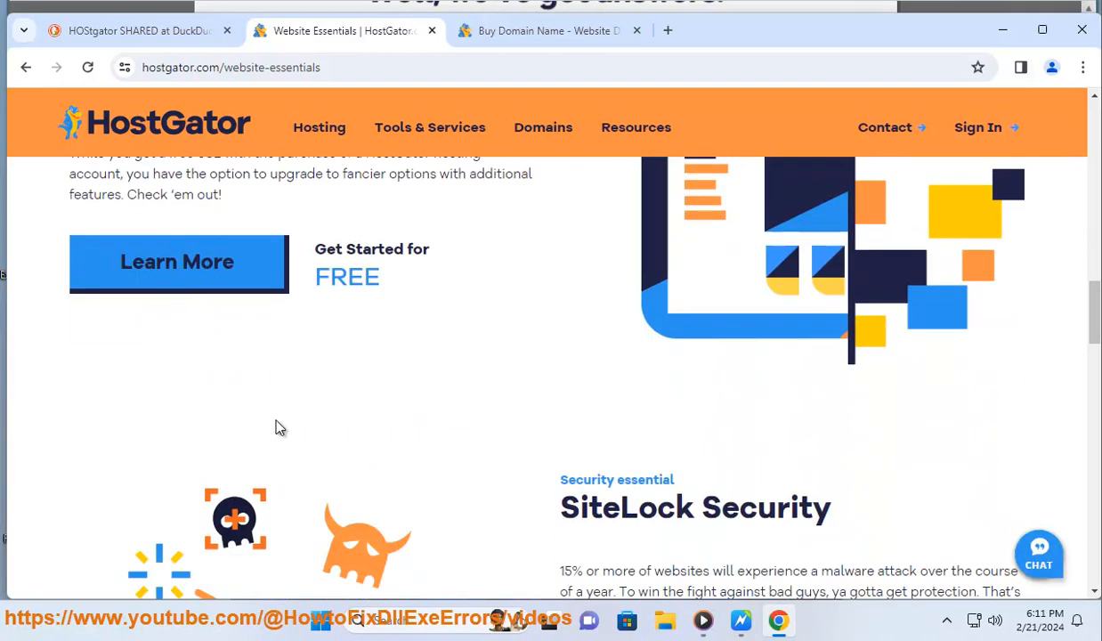
pyautogui.scroll(-3)
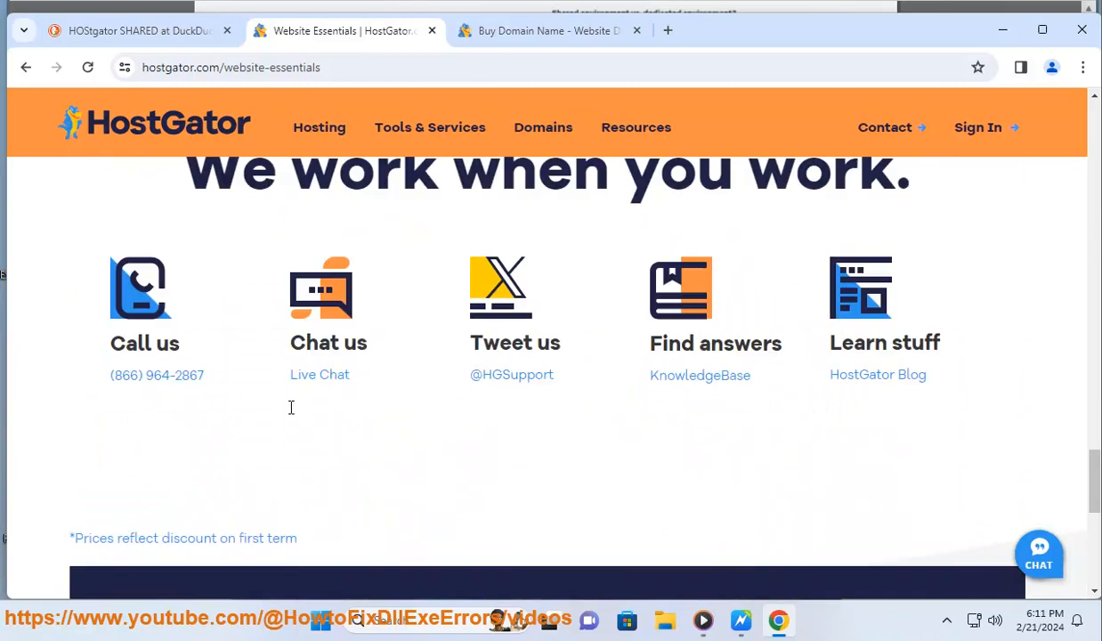
pyautogui.moveTo(157, 374)
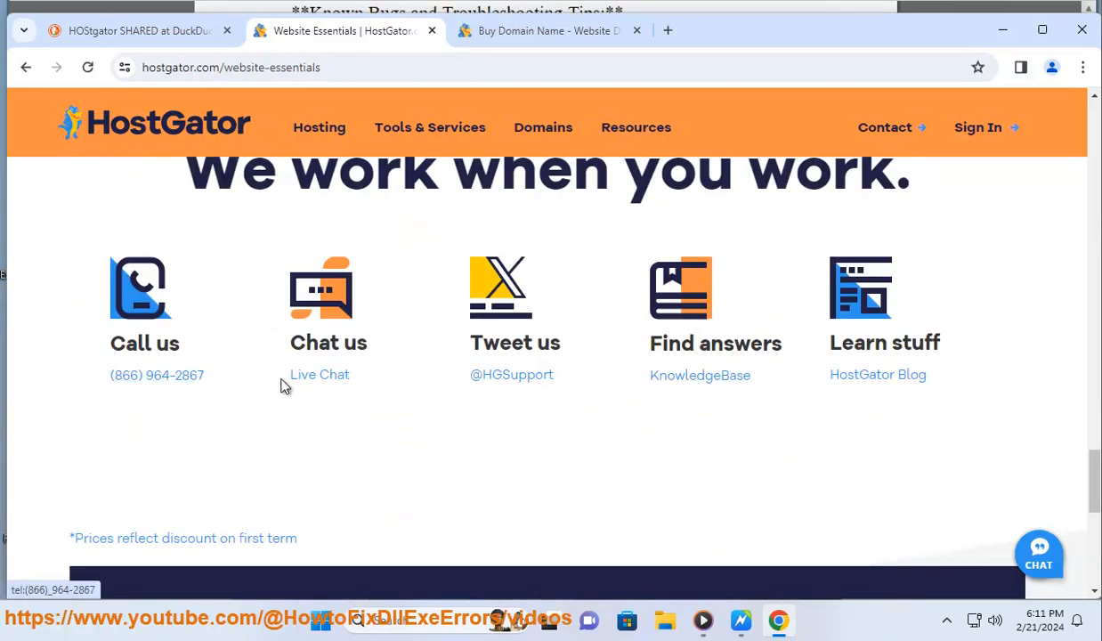
pyautogui.scroll(-3)
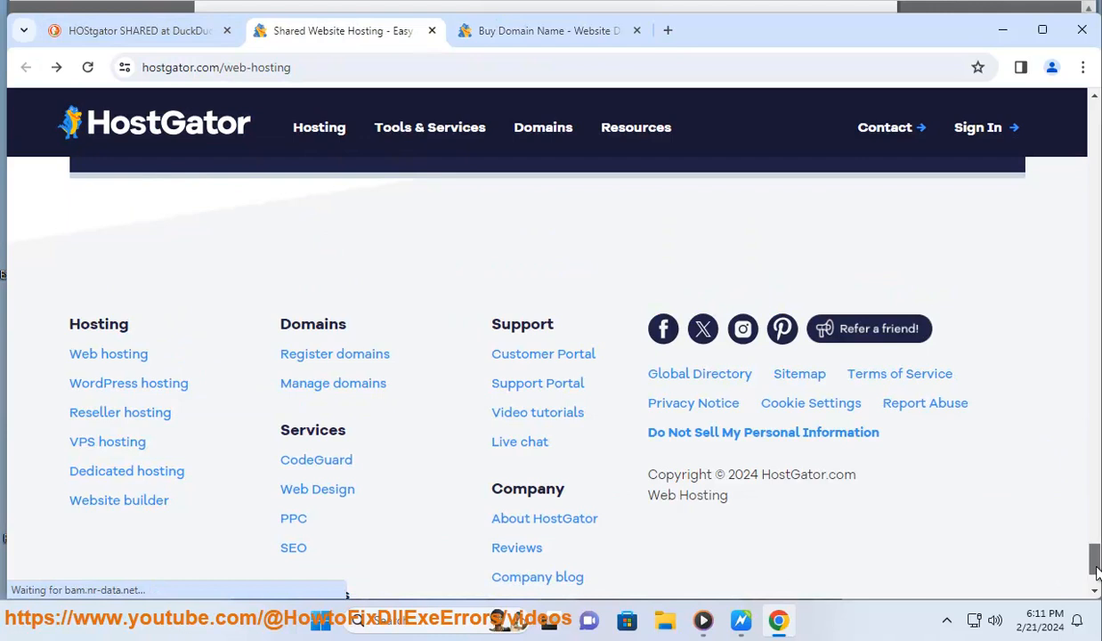
# Step: Revisit the shared hosting free features, then follow the reader to the Backup and Restore tip
pyautogui.scroll(3)
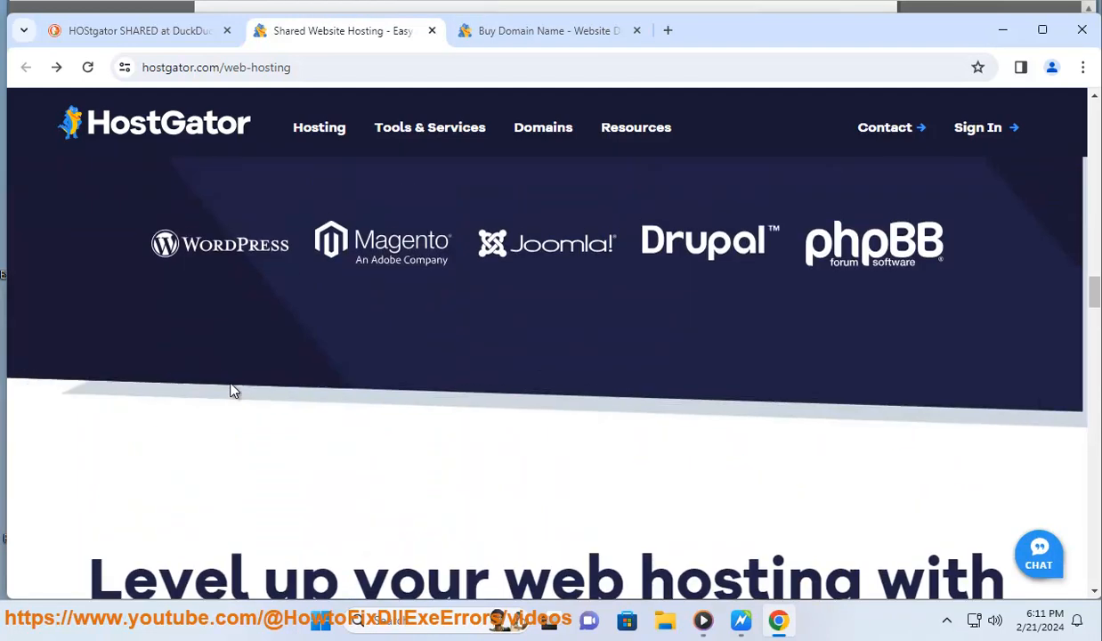
pyautogui.scroll(-3)
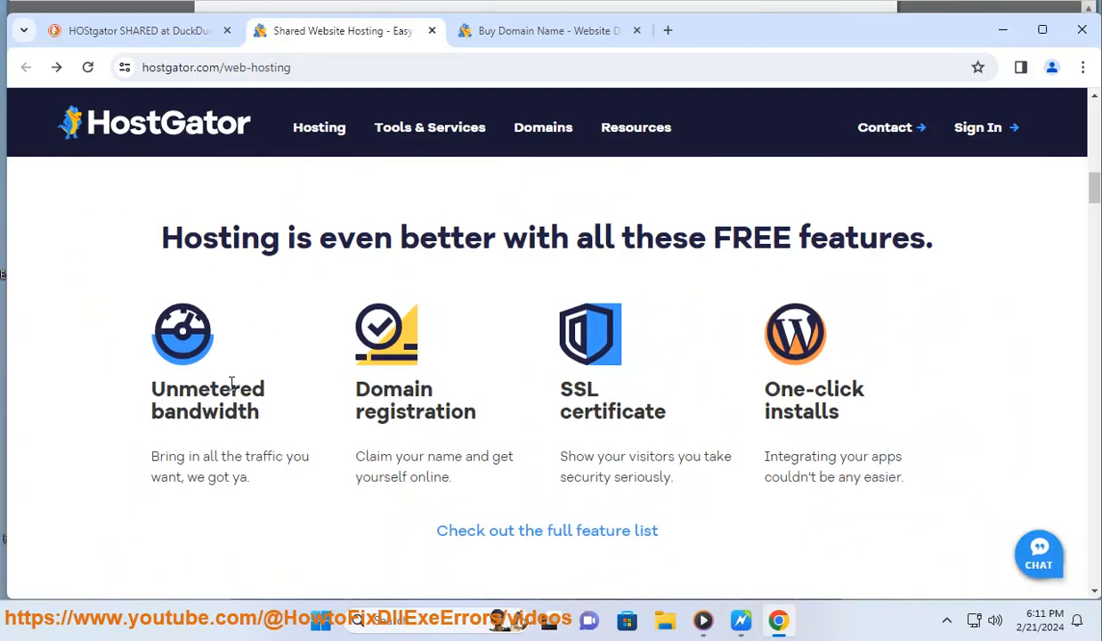
pyautogui.scroll(-3)
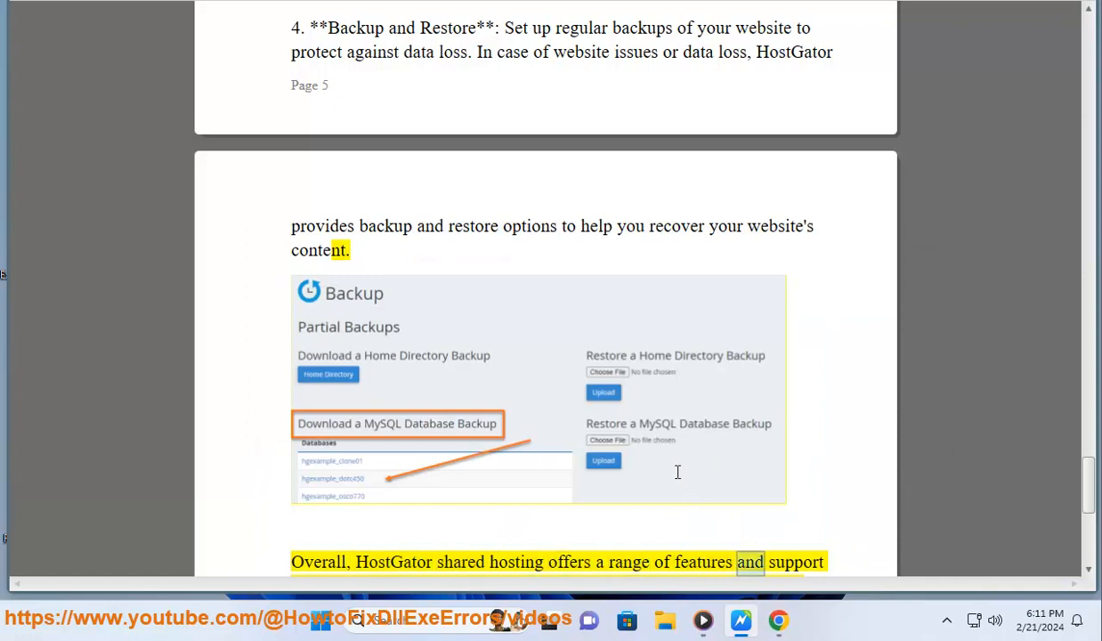
# Step: Scroll the document down to the concluding paragraph on using HostGator shared hosting effectively
pyautogui.scroll(-3)
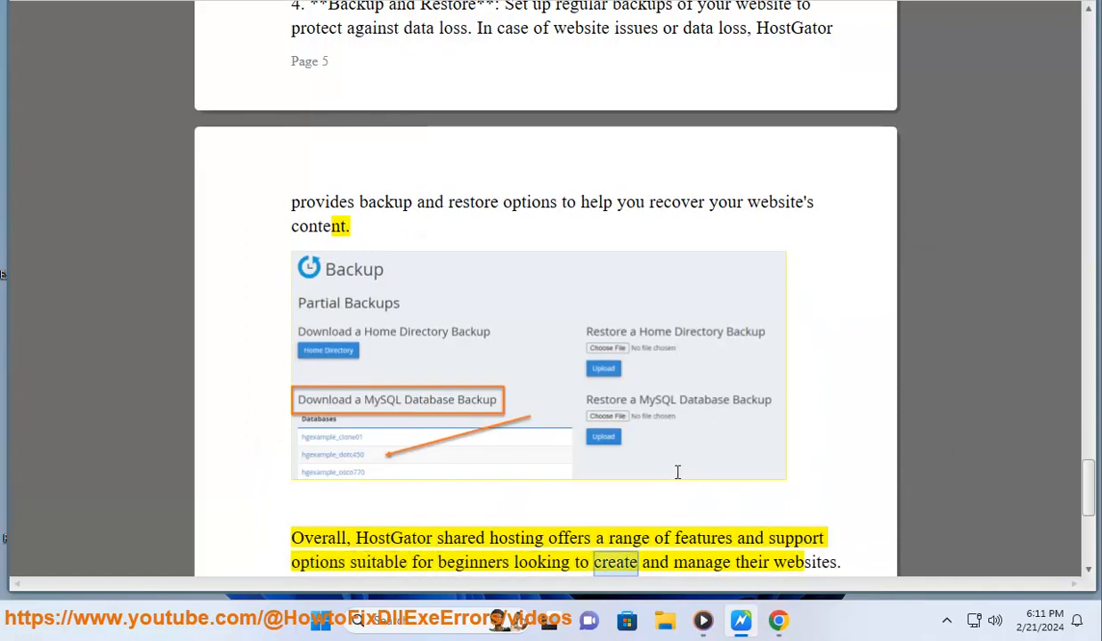
pyautogui.scroll(-3)
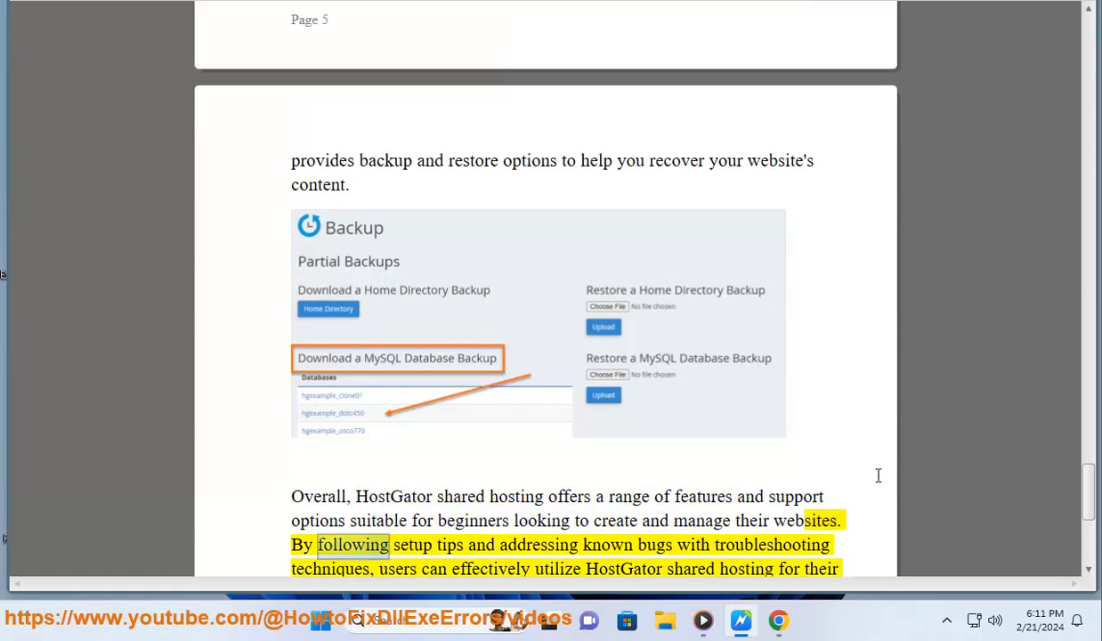
pyautogui.scroll(-3)
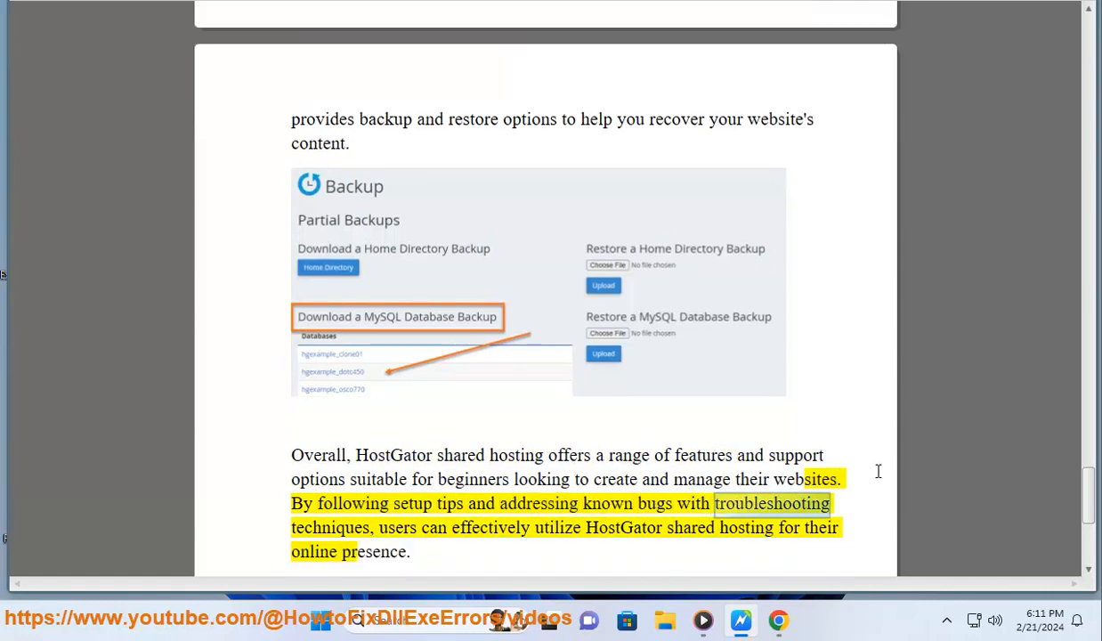
pyautogui.doubleClick(556, 527)
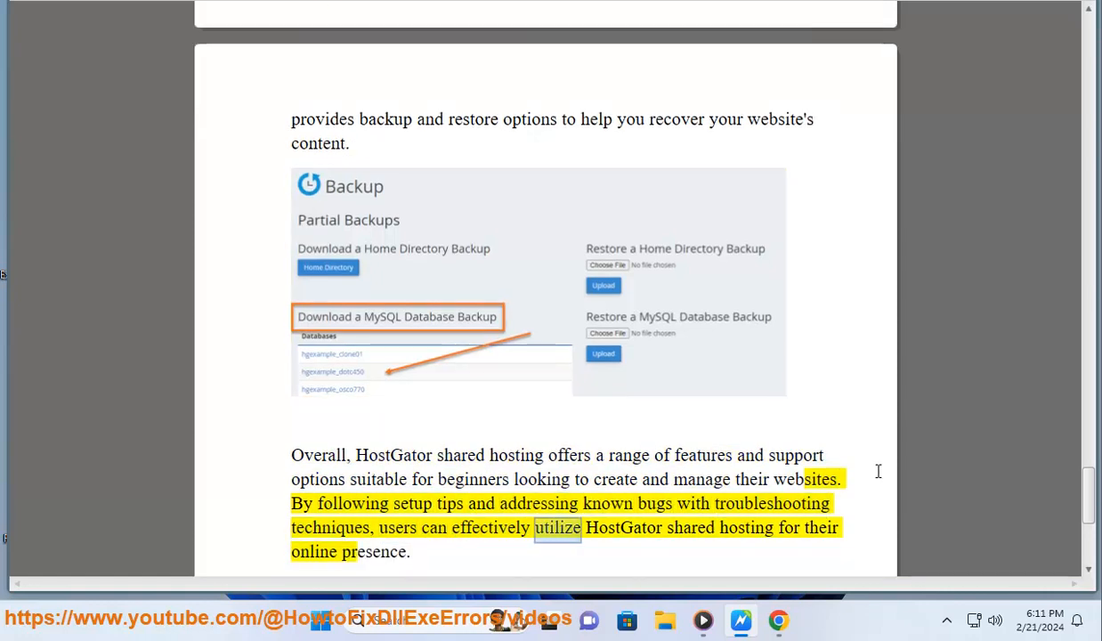